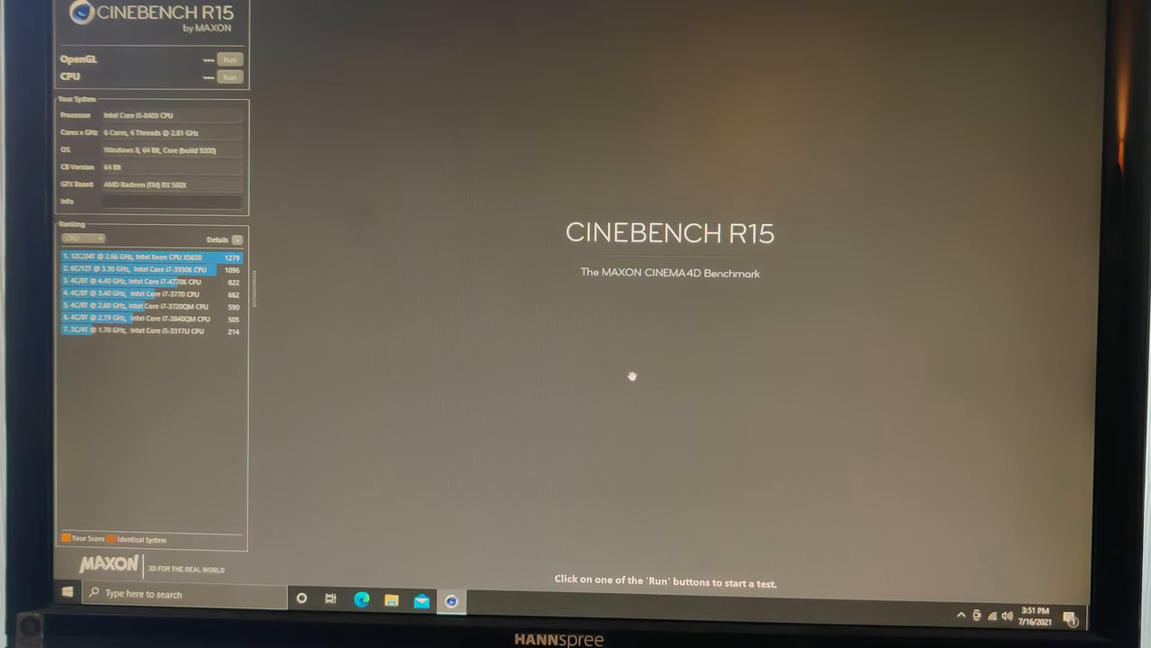
mouse_move(414, 349)
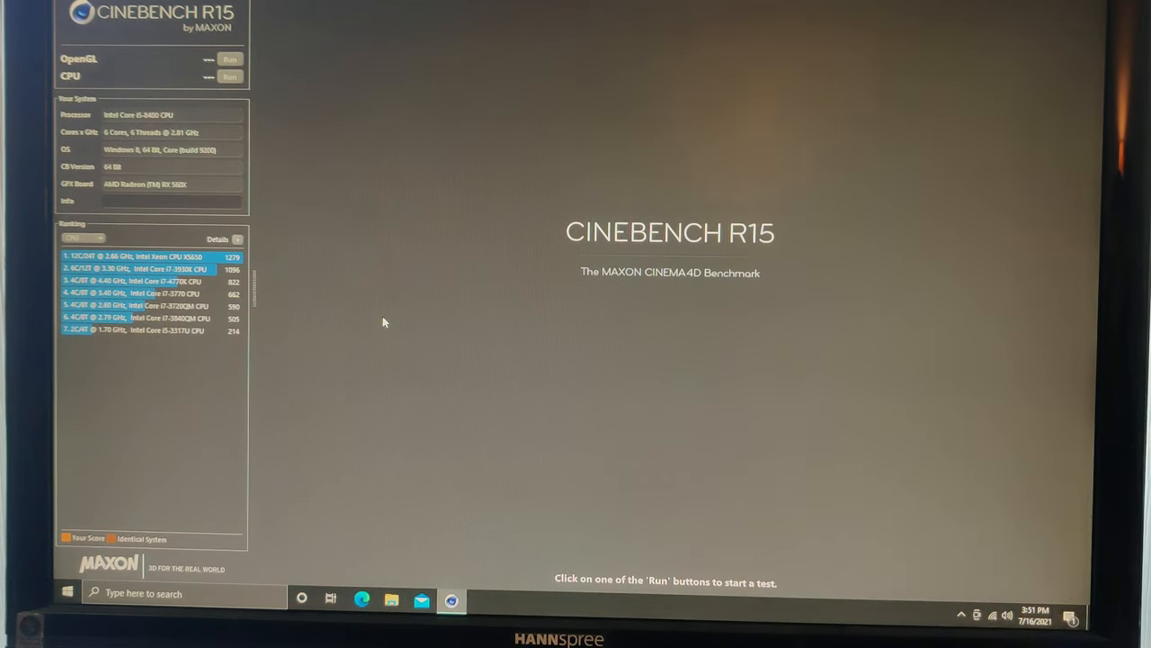
mouse_move(288, 166)
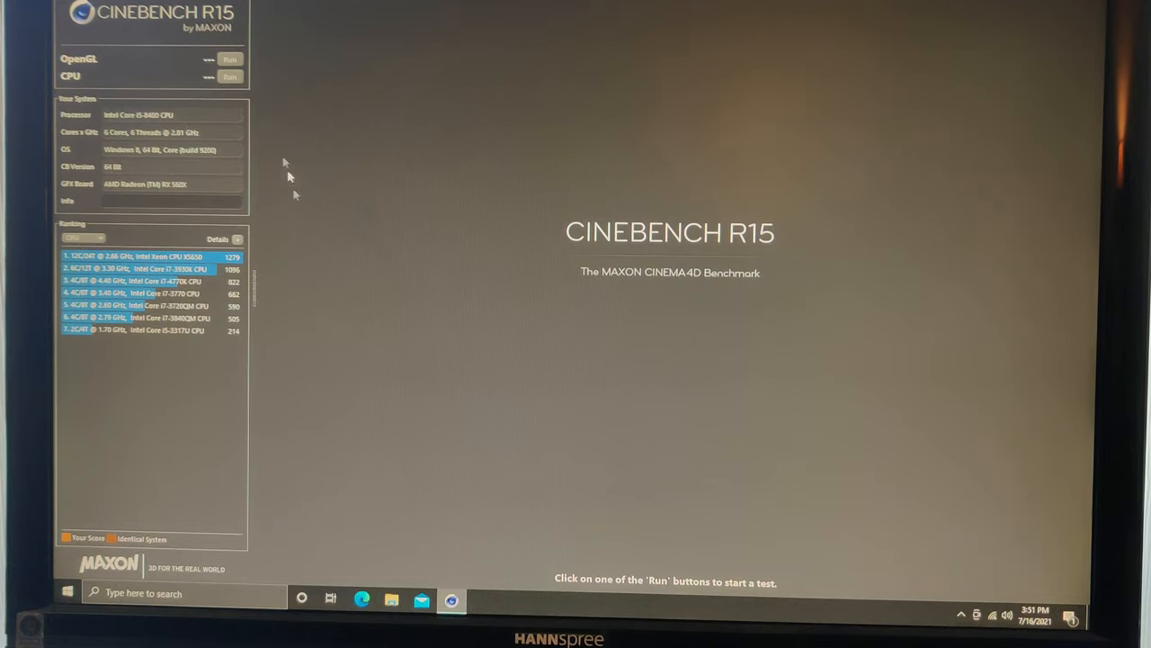
- Run the OpenGL graphics benchmark to a score of about 125.55 fps
left_click(230, 57)
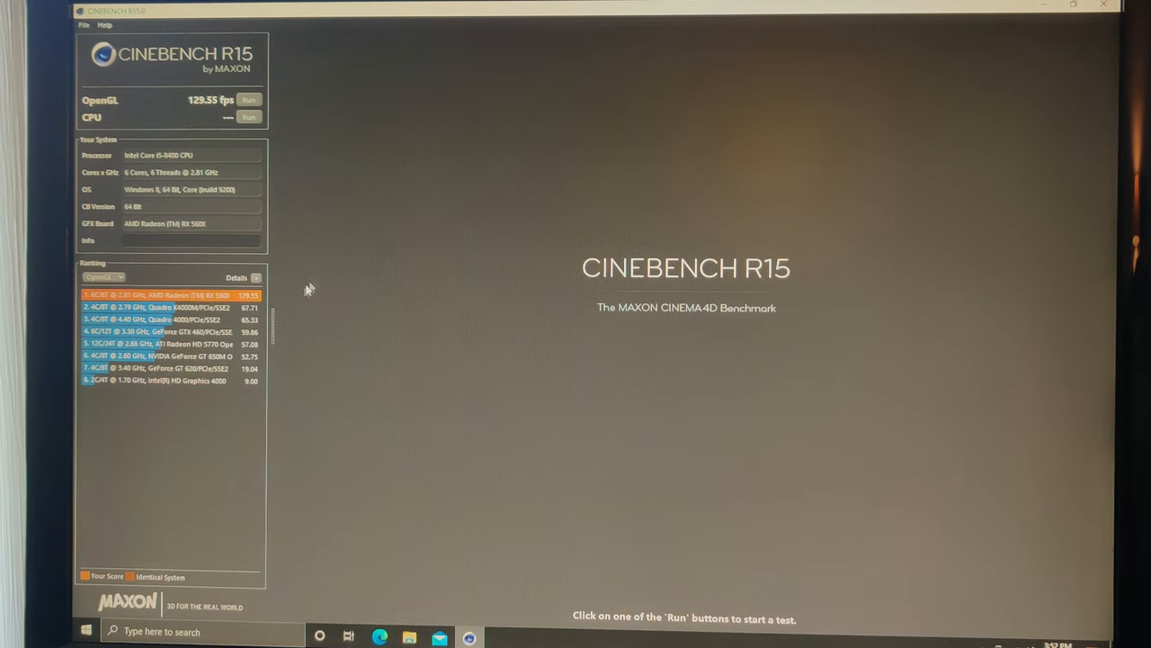
mouse_move(421, 302)
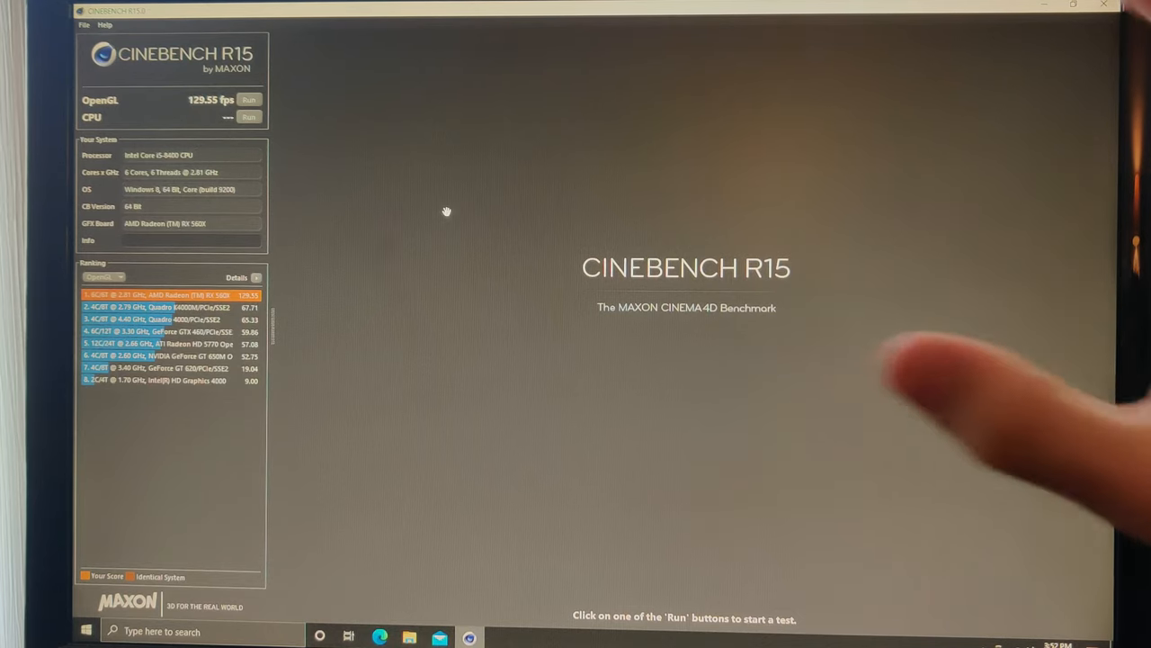
mouse_move(446, 213)
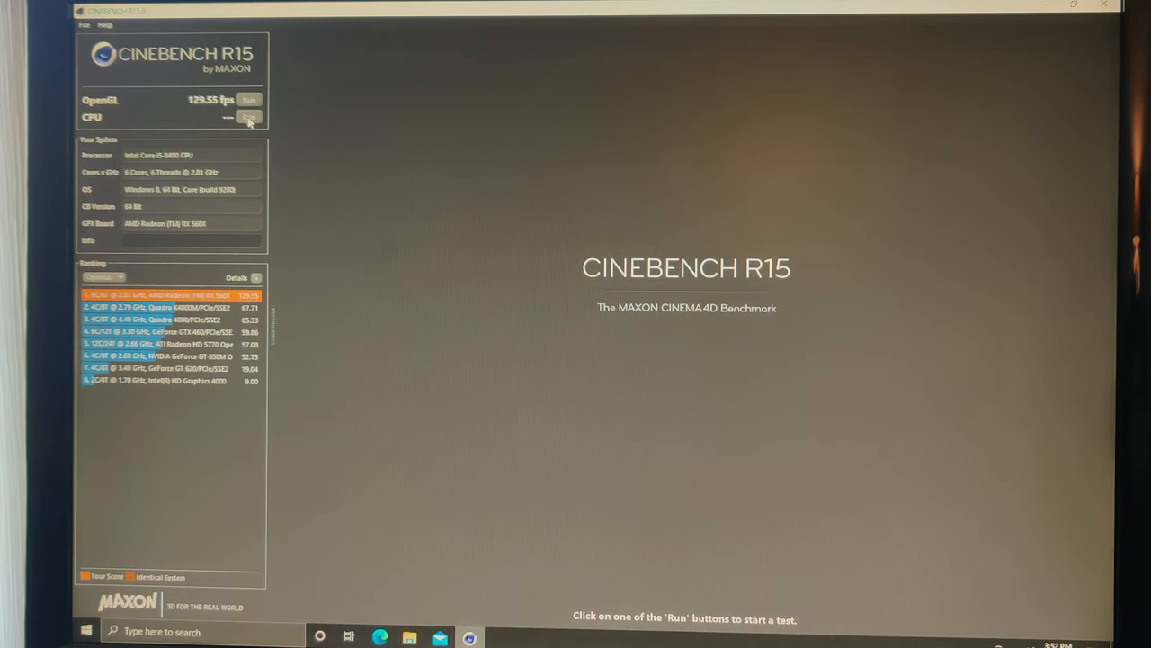
- Run the CPU rendering benchmark to a score of 774 cb
left_click(248, 117)
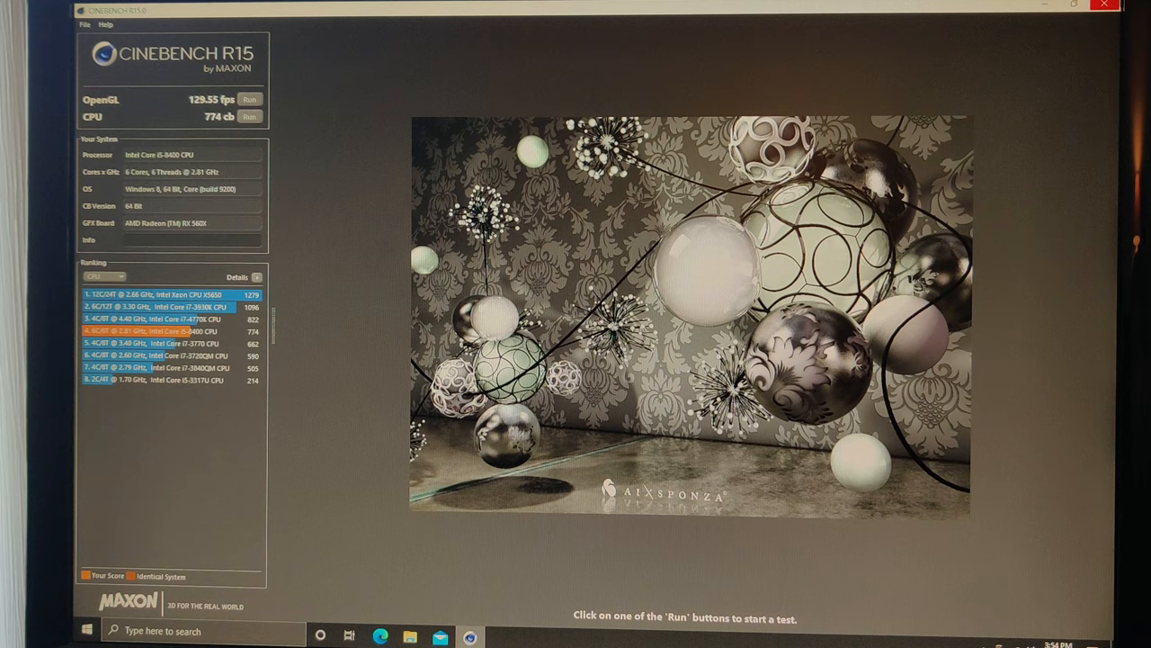
mouse_move(1104, 8)
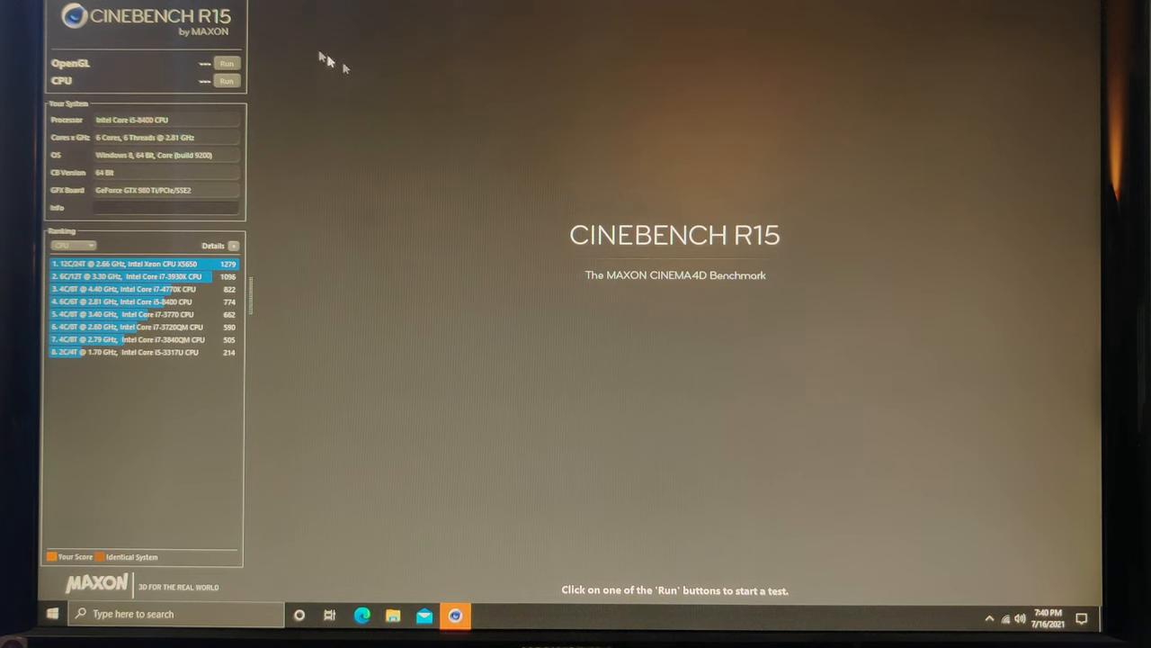
- Run the OpenGL benchmark to 116.45 fps, then start the CPU rendering test
left_click(227, 63)
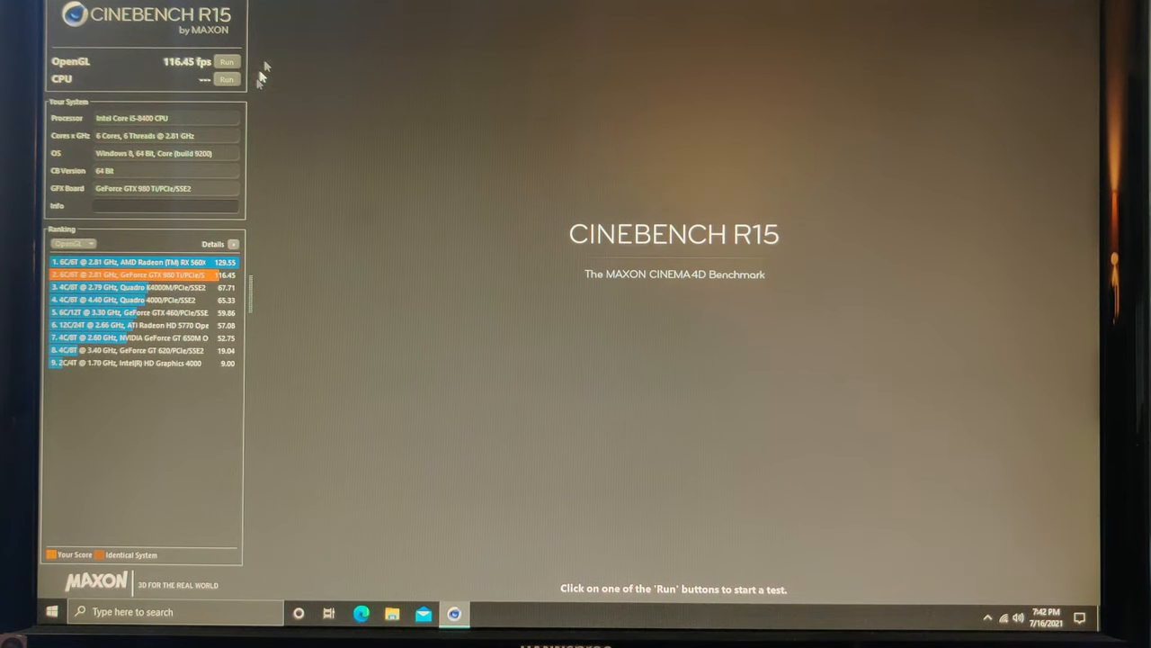
left_click(227, 79)
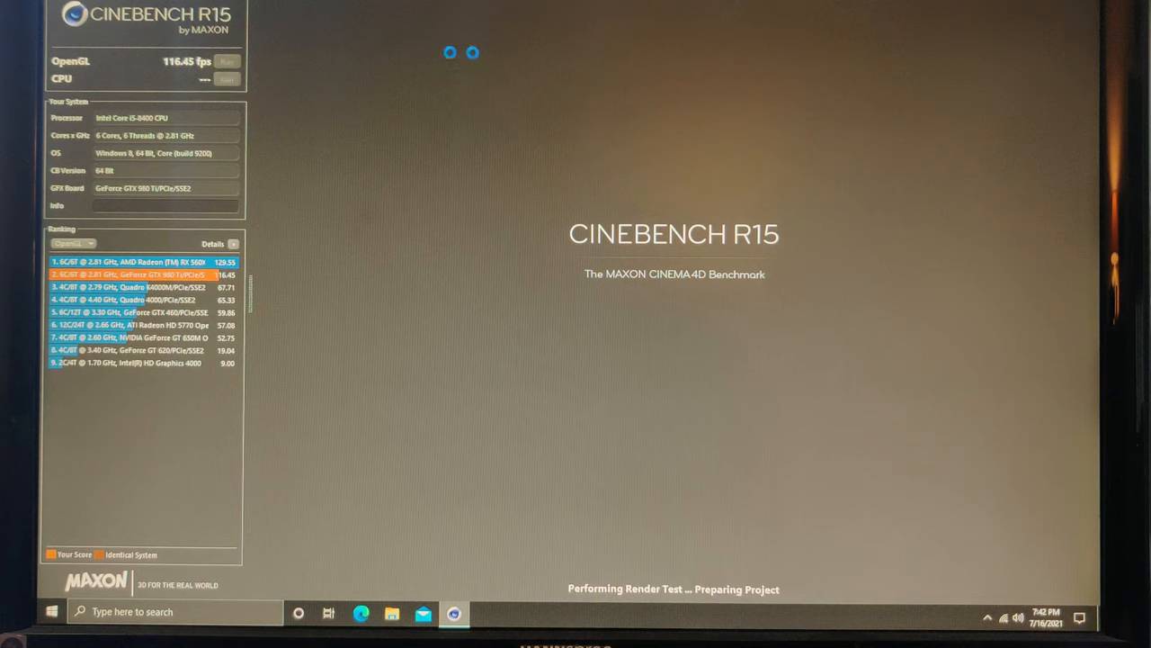